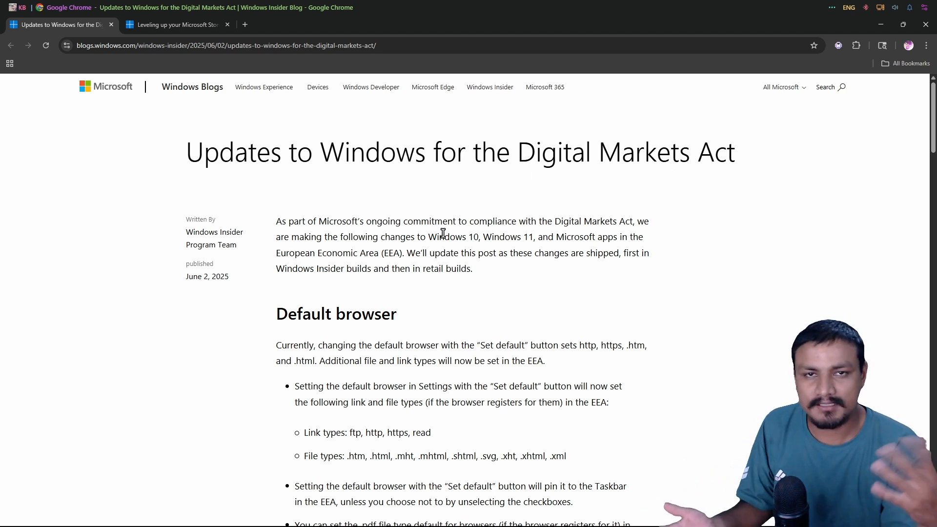
{"action": "mouse_move", "coordinate": [464, 256]}
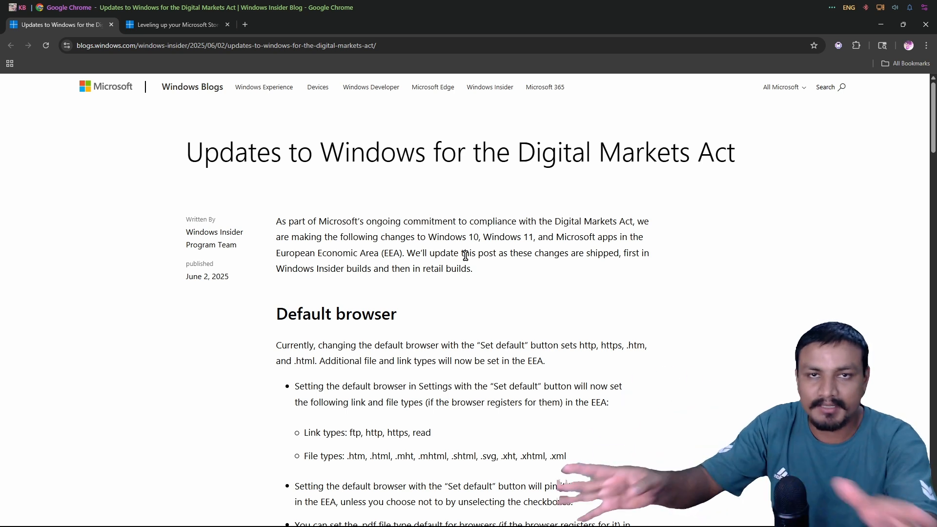
{"action": "mouse_move", "coordinate": [509, 310]}
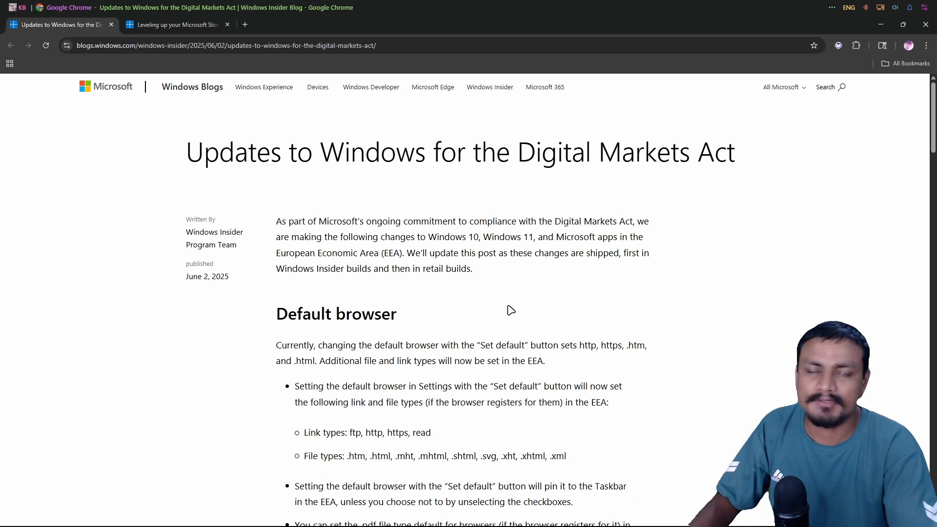
{"action": "mouse_move", "coordinate": [445, 317]}
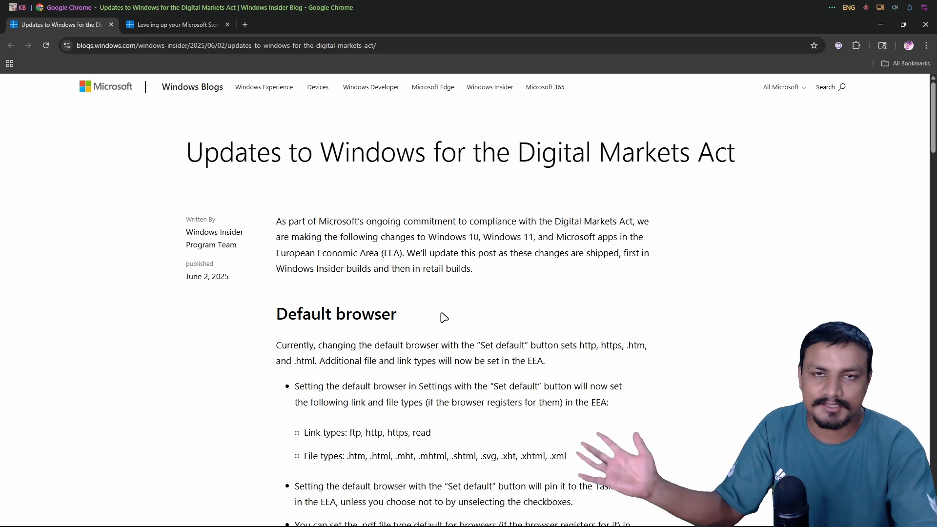
Highlight the Digital Markets Act intro sentence and scroll down to the Microsoft Store section
{"action": "left_click_drag", "start_coordinate": [556, 221], "coordinate": [624, 236]}
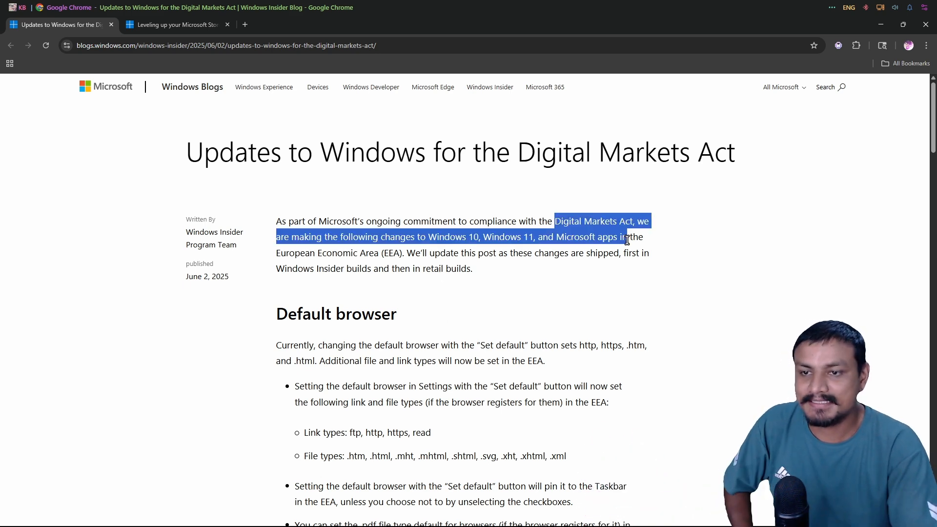
{"action": "scroll", "scroll_direction": "down", "scroll_amount": 3}
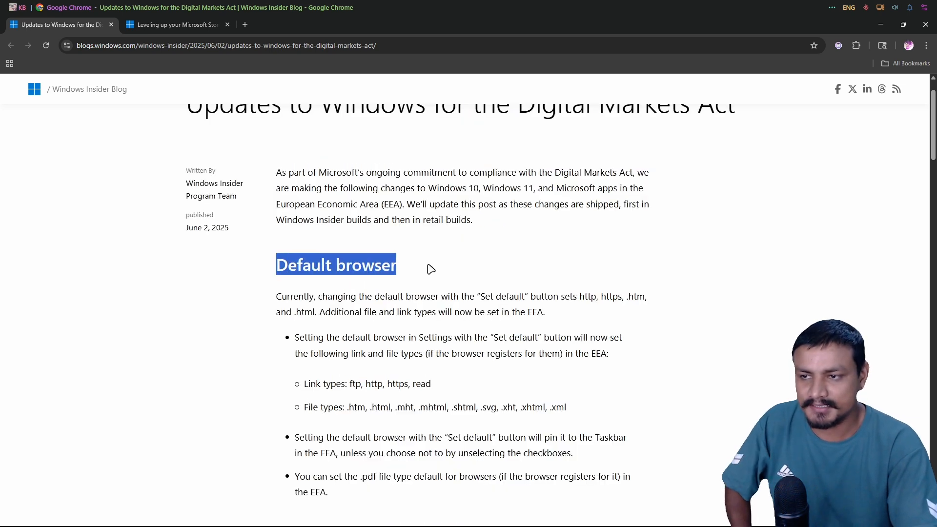
{"action": "scroll", "scroll_direction": "down", "scroll_amount": 3}
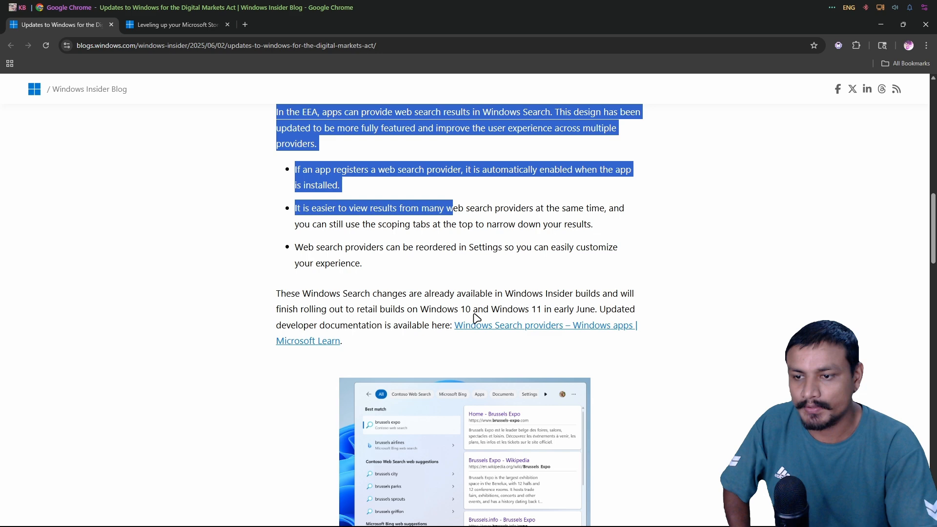
{"action": "scroll", "scroll_direction": "down", "scroll_amount": 3}
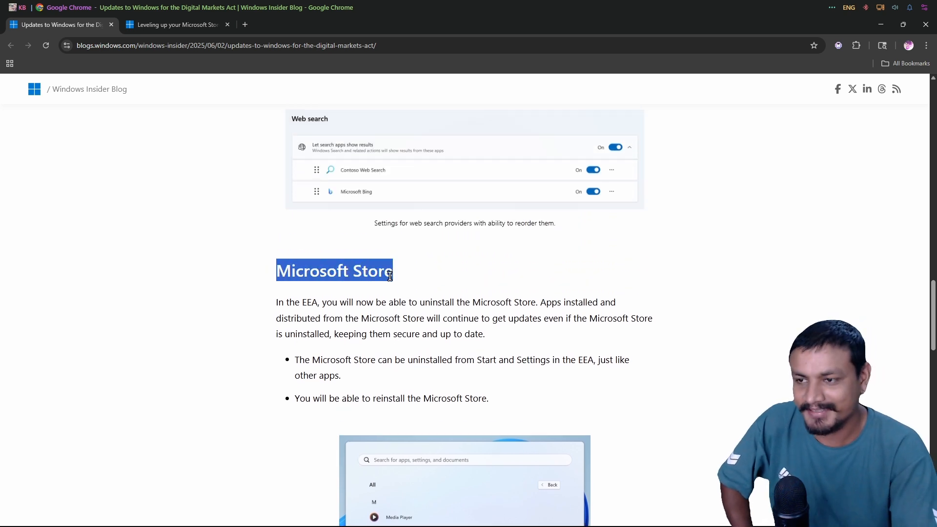
{"action": "scroll", "scroll_direction": "down", "scroll_amount": 3}
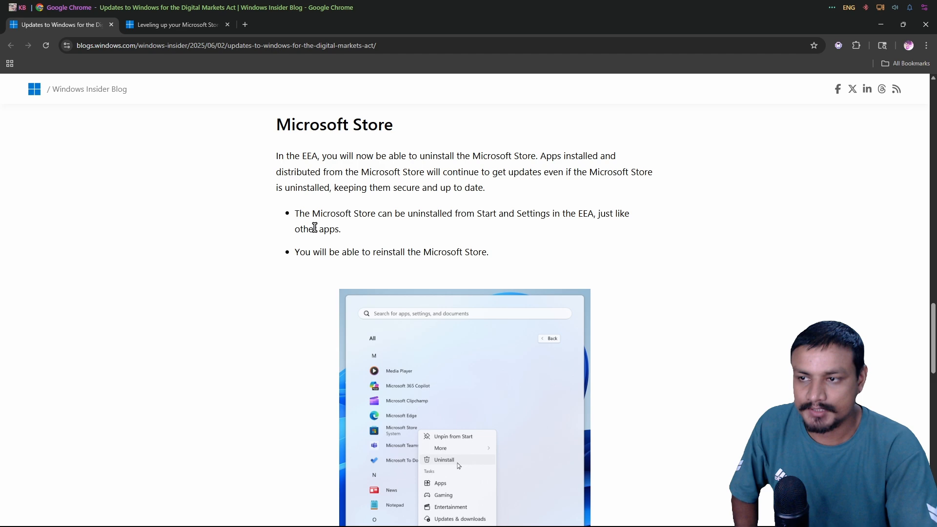
Highlight the bullet about uninstalling the Microsoft Store from Start and Settings
{"action": "left_click_drag", "start_coordinate": [303, 213], "coordinate": [341, 229]}
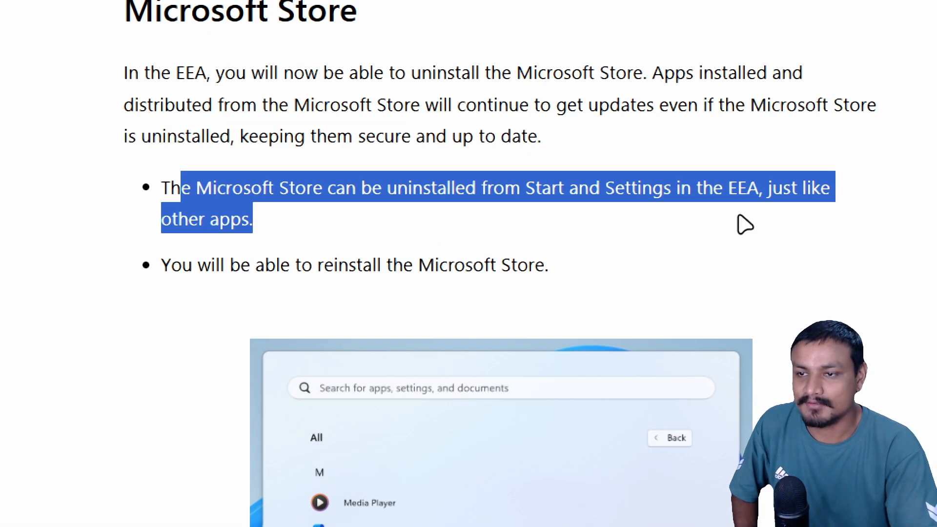
{"action": "mouse_move", "coordinate": [805, 220]}
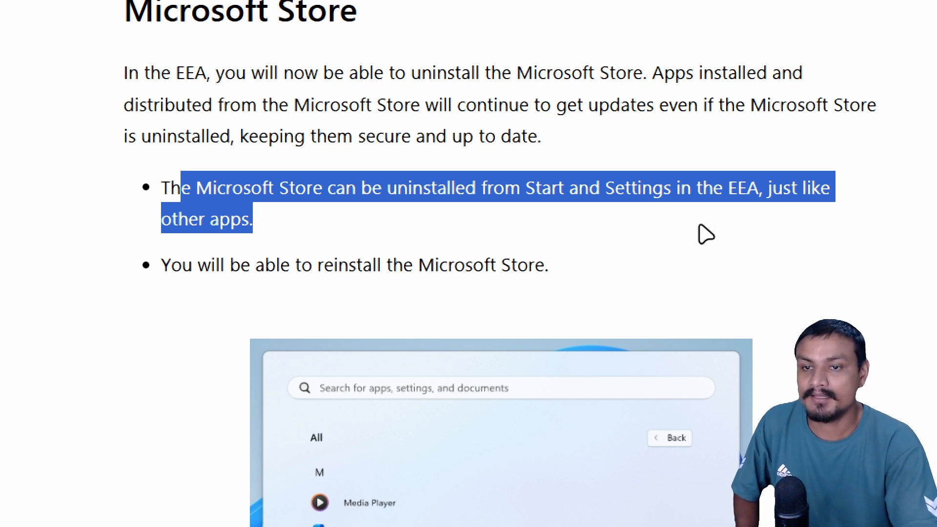
{"action": "mouse_move", "coordinate": [317, 235]}
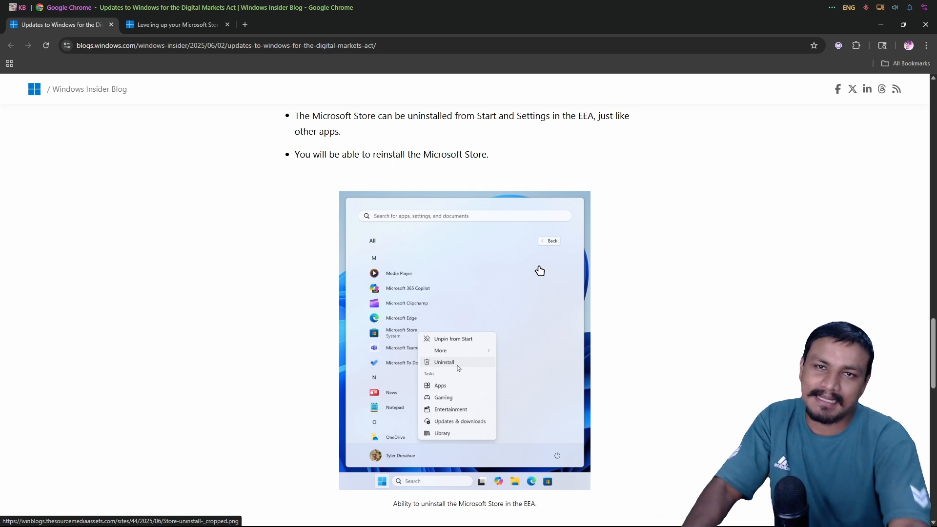
{"action": "mouse_move", "coordinate": [650, 271]}
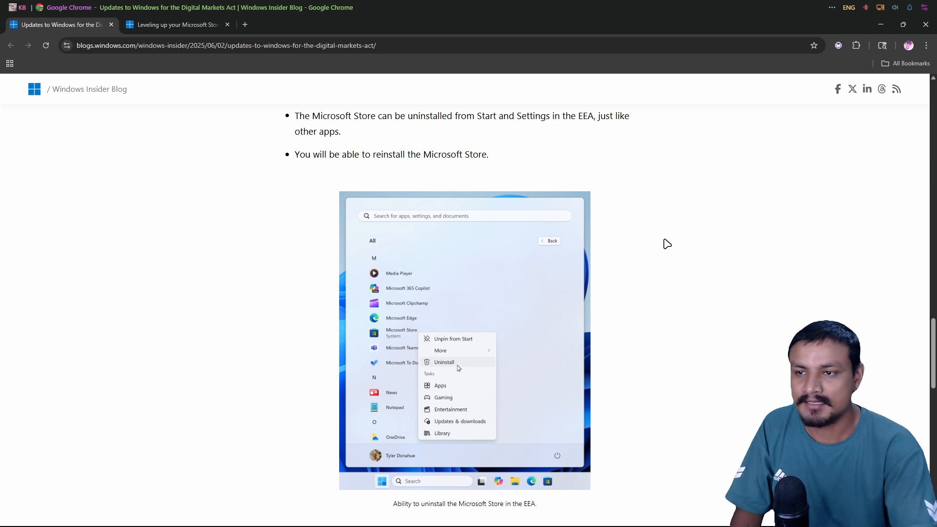
{"action": "mouse_move", "coordinate": [671, 298]}
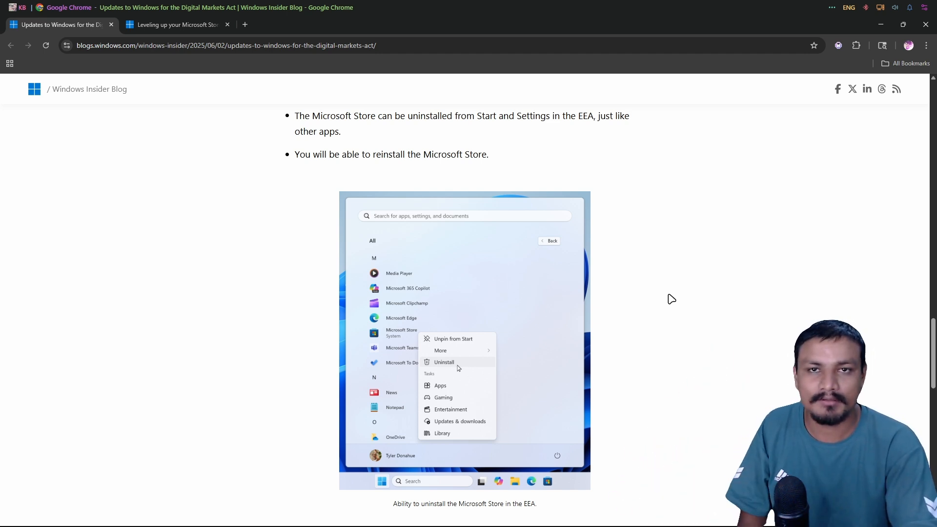
{"action": "mouse_move", "coordinate": [694, 290]}
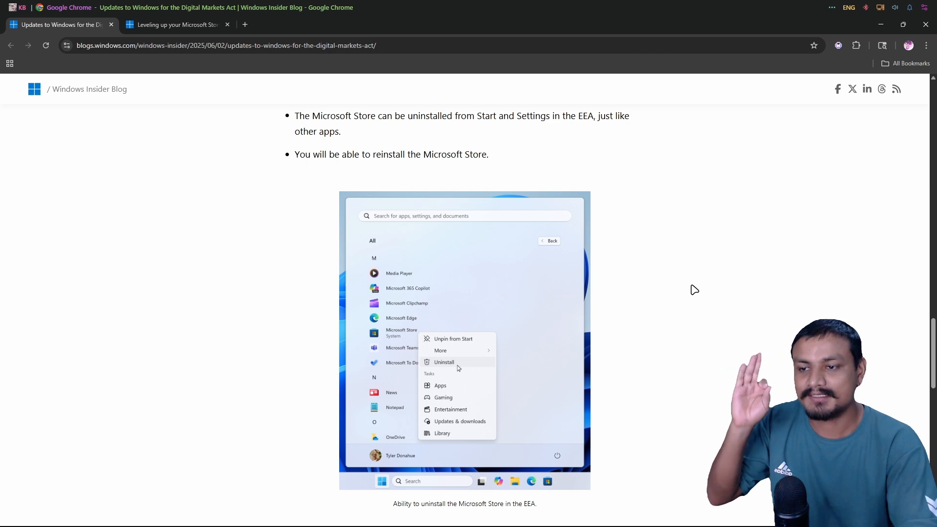
{"action": "mouse_move", "coordinate": [699, 293]}
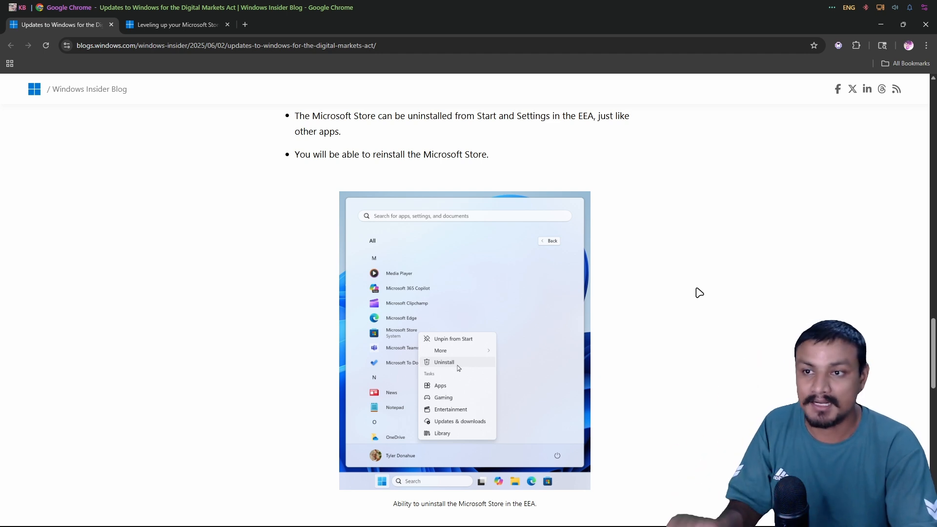
{"action": "mouse_move", "coordinate": [673, 313]}
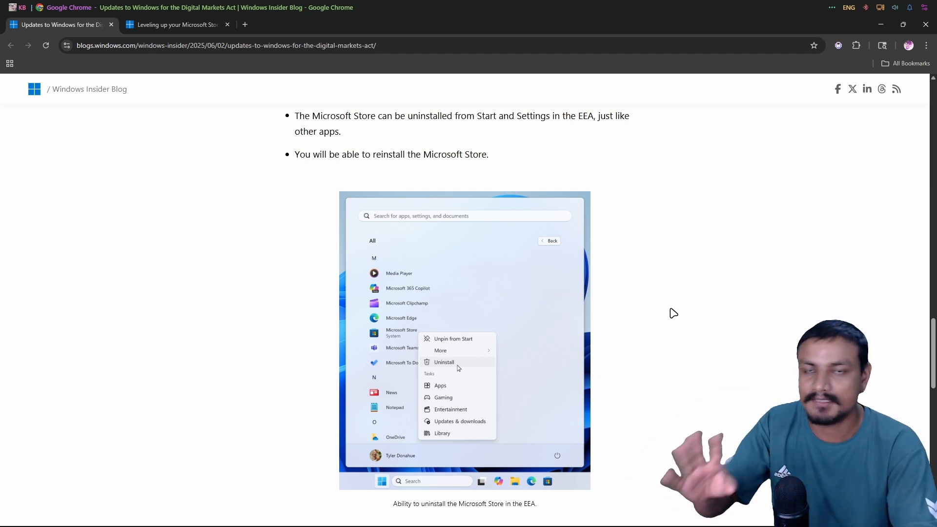
Scroll through the Microsoft Store section, clear the highlight and select paragraph text
{"action": "scroll", "scroll_direction": "down", "scroll_amount": 3}
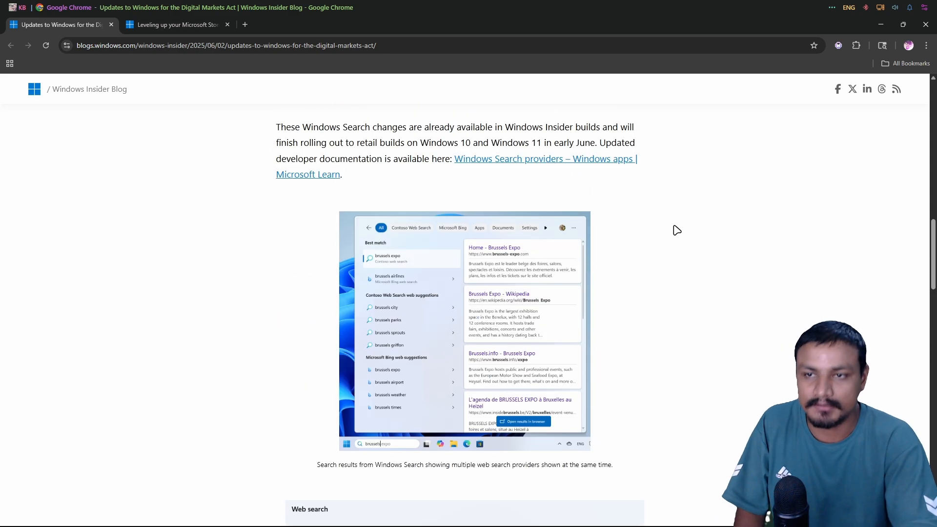
{"action": "scroll", "scroll_direction": "down", "scroll_amount": 3}
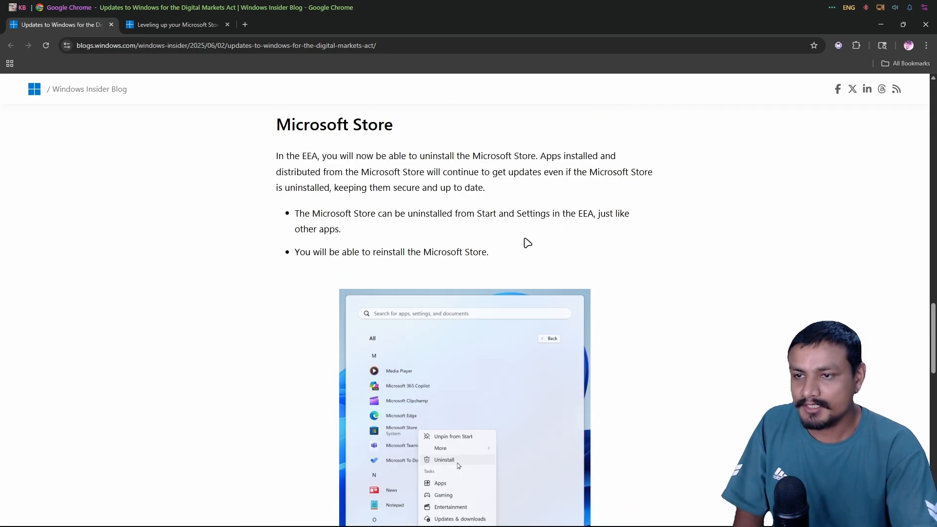
{"action": "scroll", "scroll_direction": "down", "scroll_amount": 3}
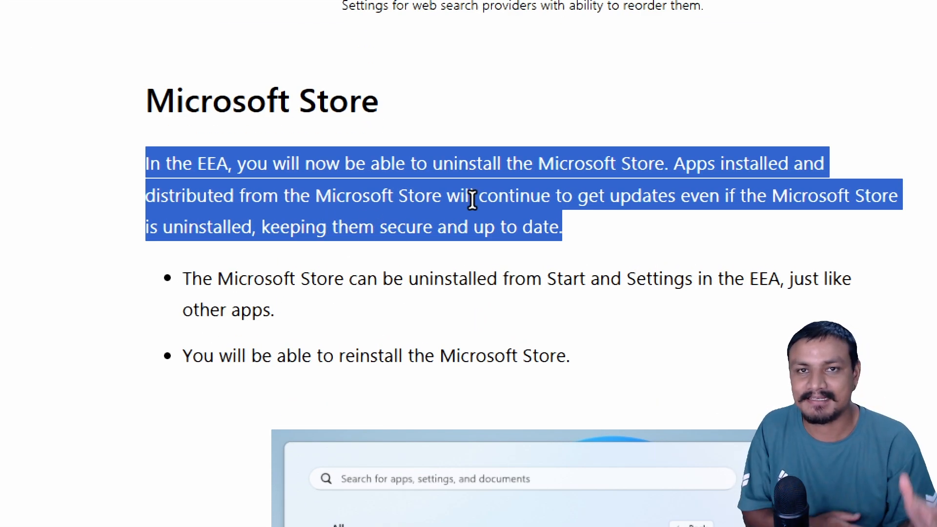
{"action": "left_click", "coordinate": [673, 164]}
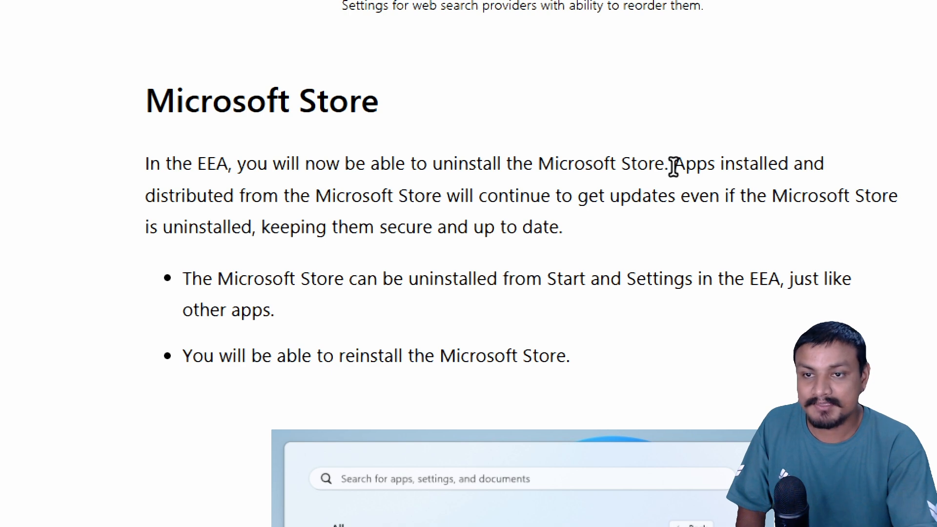
{"action": "left_click_drag", "start_coordinate": [673, 163], "coordinate": [690, 195]}
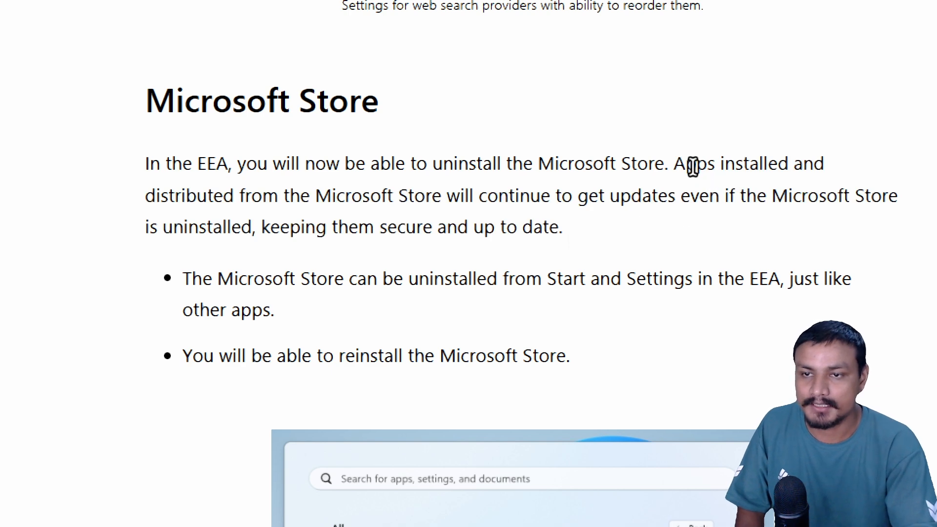
{"action": "left_click_drag", "start_coordinate": [145, 163], "coordinate": [562, 227]}
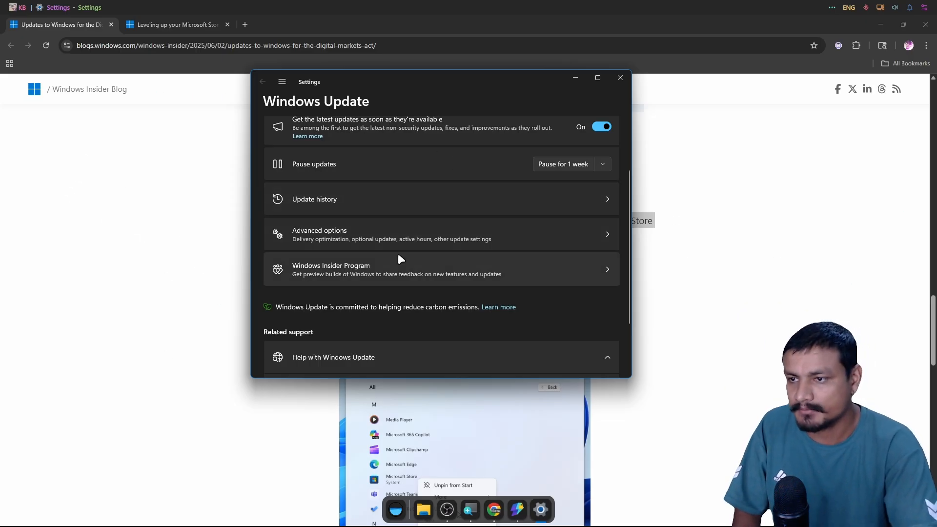
Leave Windows Settings for the apps.microsoft.com storefront in a new Chrome tab
{"action": "left_click", "coordinate": [319, 234]}
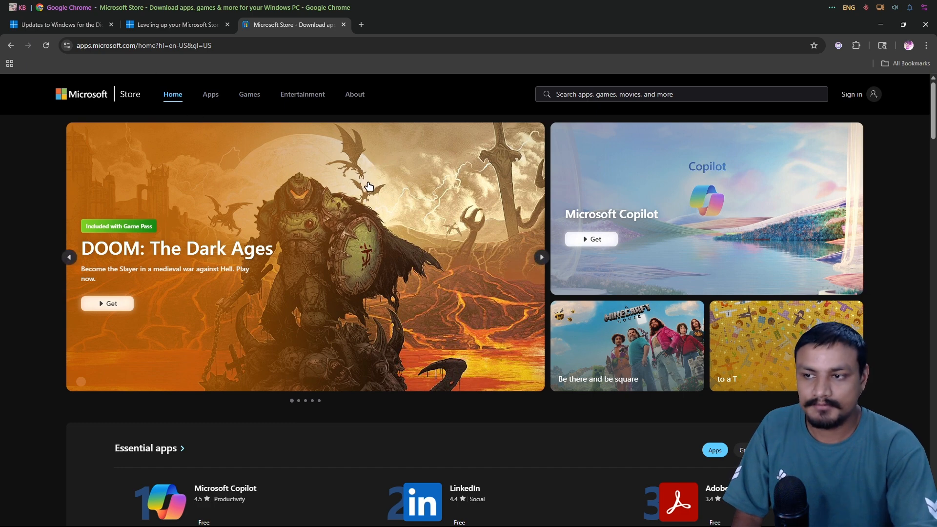
Download the Threads installer, check the downloads popup, and return to the blog tab
{"action": "scroll", "scroll_direction": "down", "scroll_amount": 3}
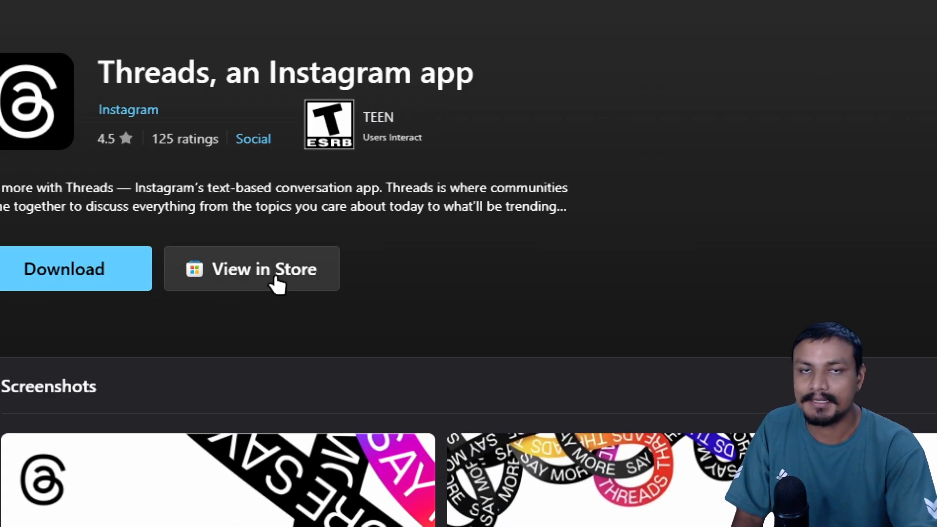
{"action": "left_click", "coordinate": [75, 268]}
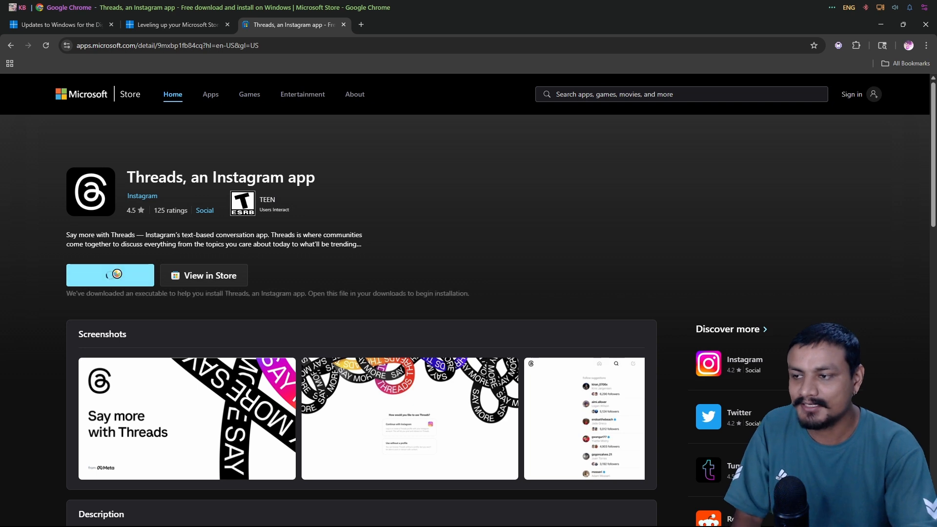
{"action": "left_click", "coordinate": [889, 45]}
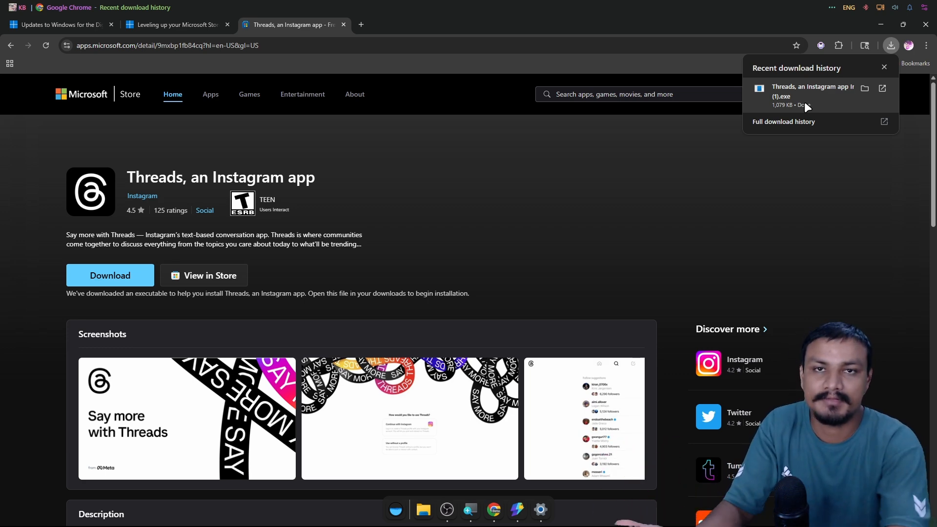
{"action": "left_click", "coordinate": [57, 25]}
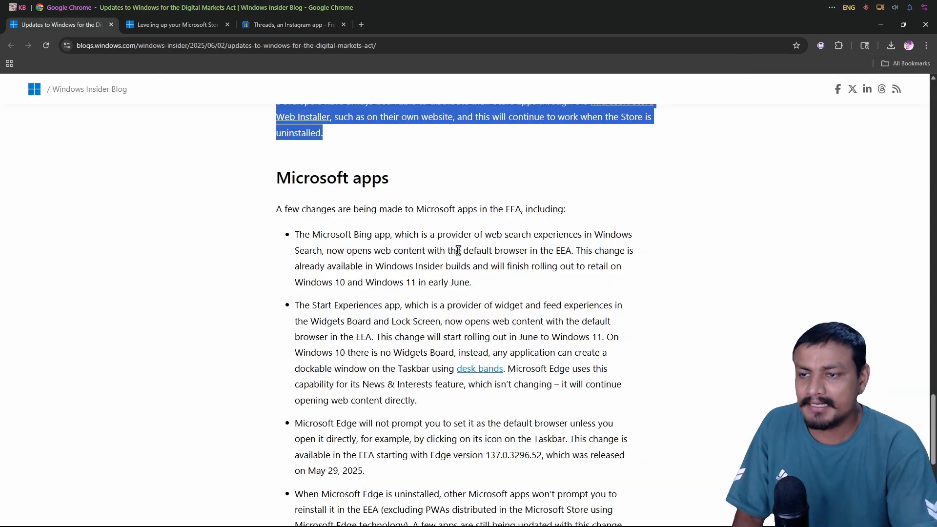
Highlight the Microsoft Bing bullet, type 'samsung Flow', and scroll through Microsoft apps
{"action": "left_click", "coordinate": [298, 234]}
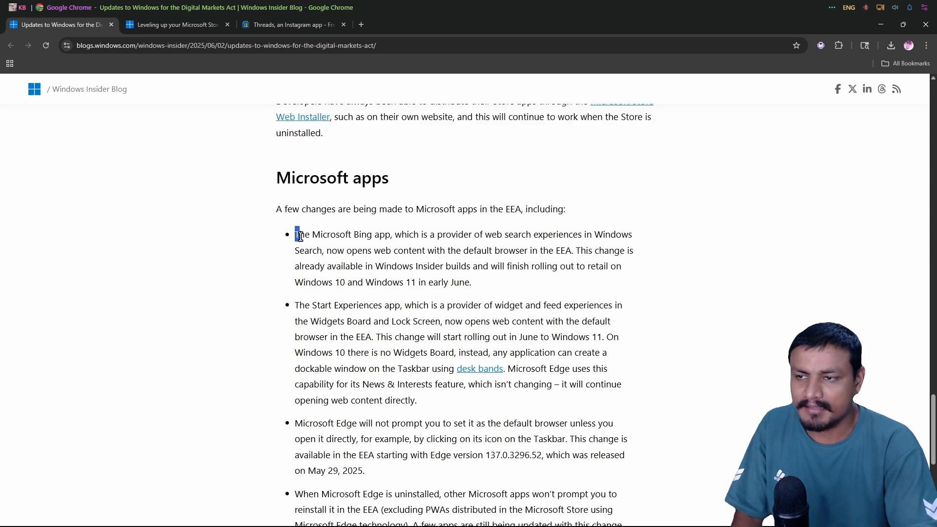
{"action": "left_click_drag", "start_coordinate": [295, 235], "coordinate": [471, 282]}
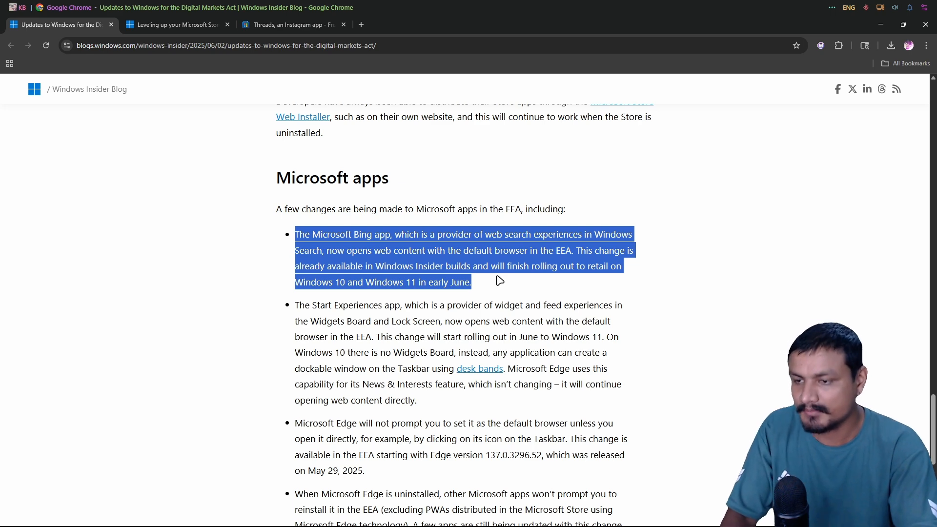
{"action": "type", "text": "samsung Flow"}
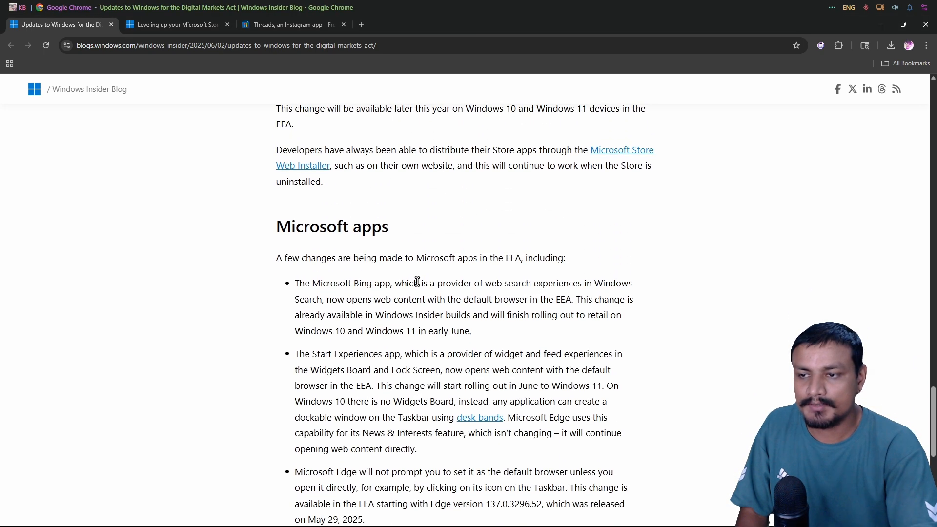
{"action": "scroll", "scroll_direction": "down", "scroll_amount": 3}
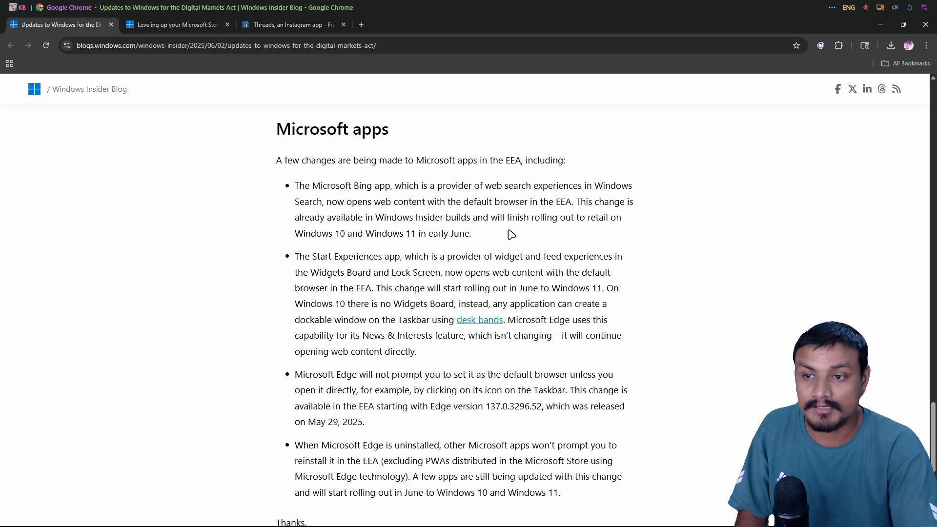
{"action": "scroll", "scroll_direction": "down", "scroll_amount": 3}
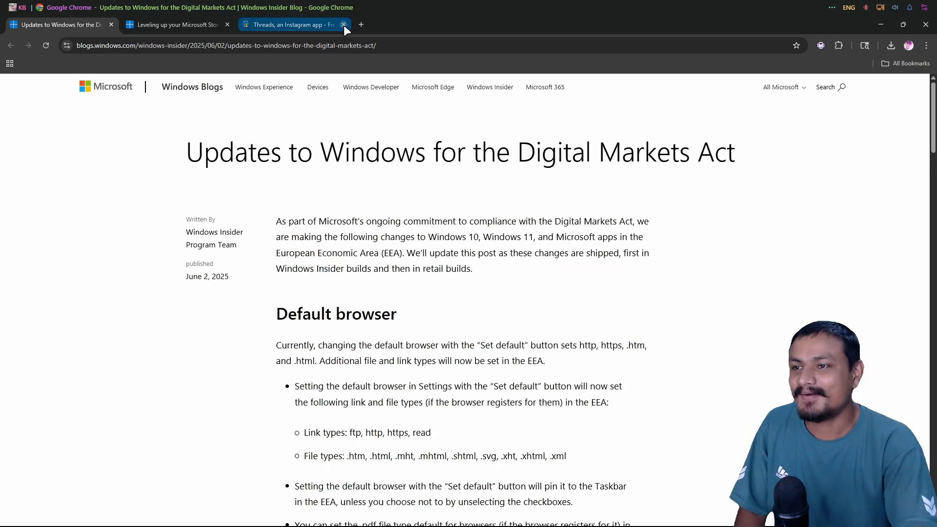
Close the Threads tab and read the Microsoft Store post down to its Copilot section
{"action": "left_click", "coordinate": [343, 24]}
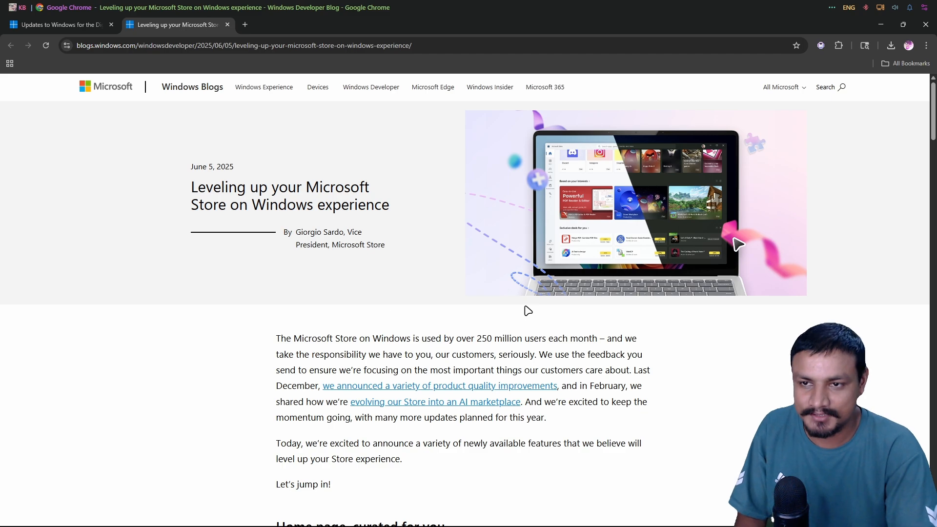
{"action": "scroll", "scroll_direction": "down", "scroll_amount": 3}
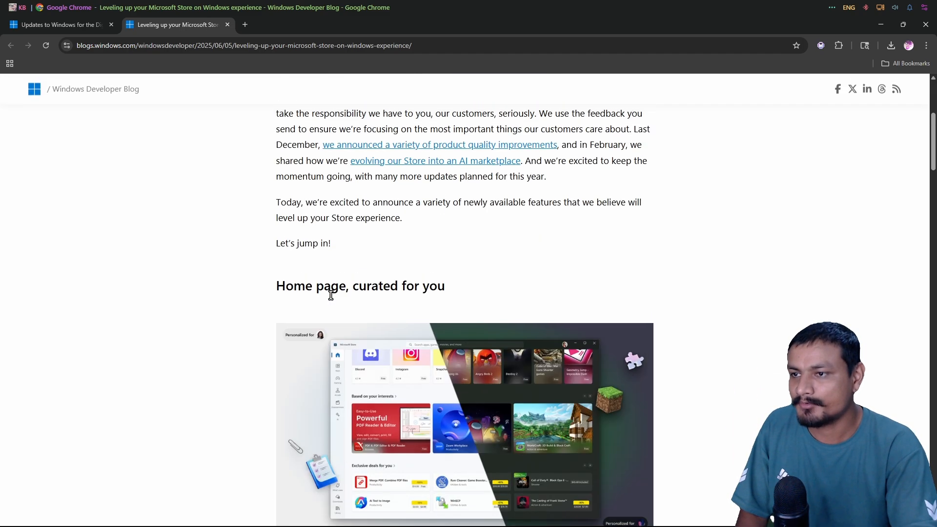
{"action": "scroll", "scroll_direction": "down", "scroll_amount": 3}
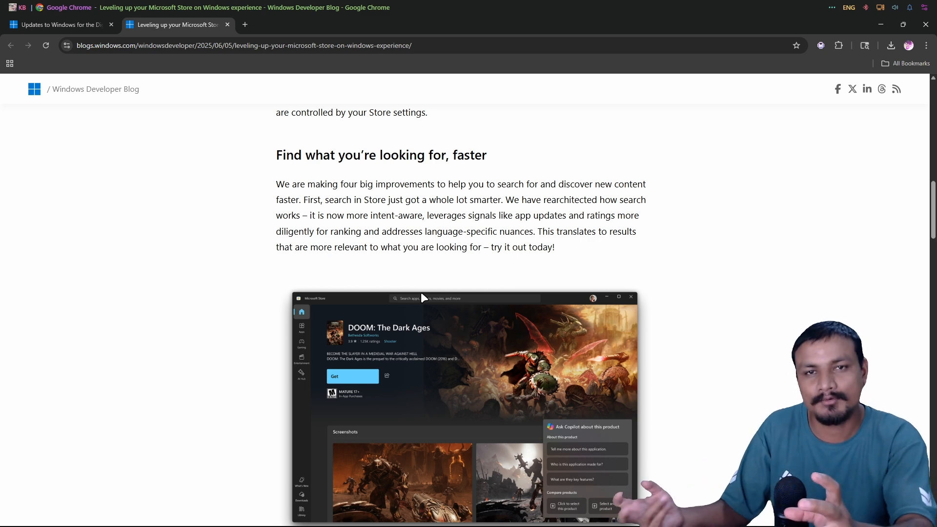
{"action": "mouse_move", "coordinate": [421, 267]}
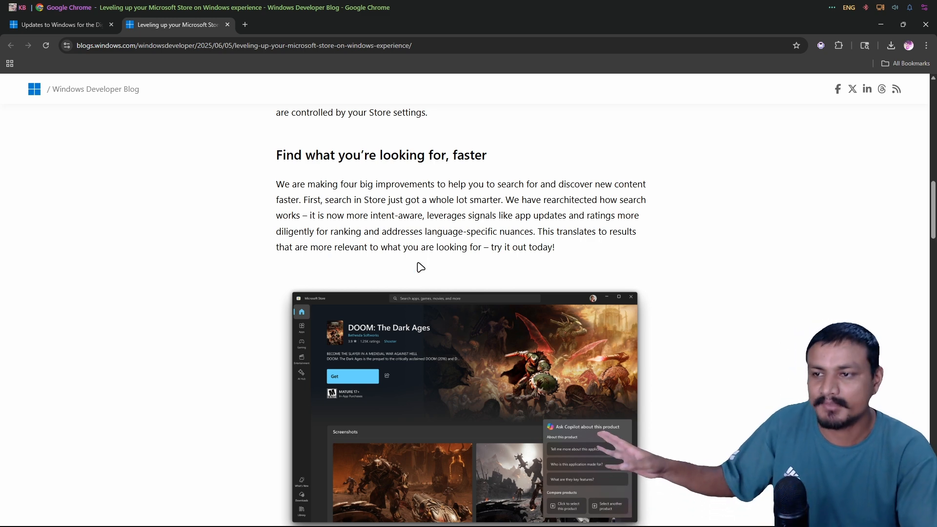
{"action": "scroll", "scroll_direction": "down", "scroll_amount": 3}
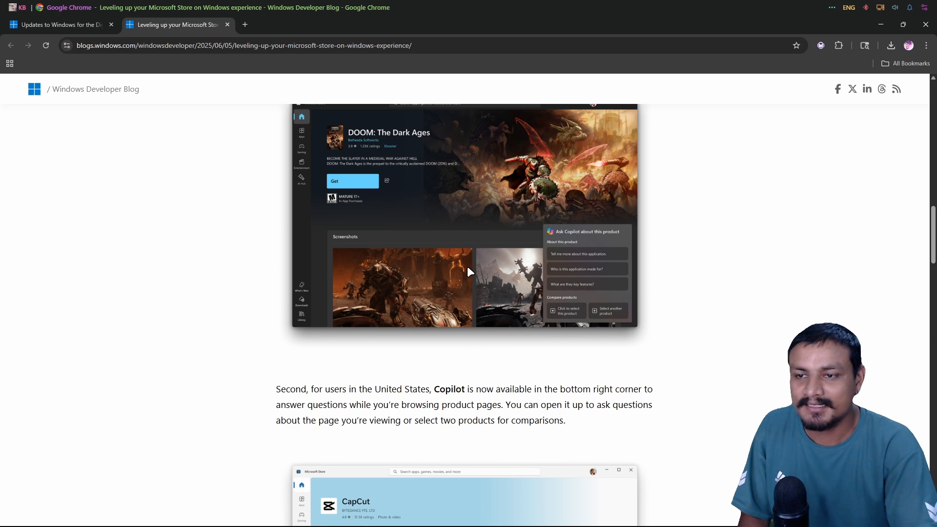
{"action": "mouse_move", "coordinate": [423, 299]}
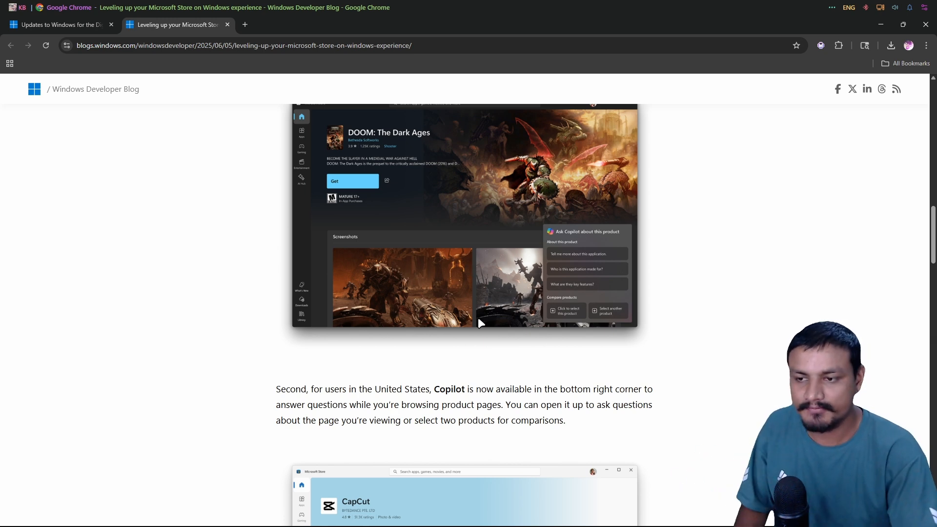
{"action": "scroll", "scroll_direction": "down", "scroll_amount": 3}
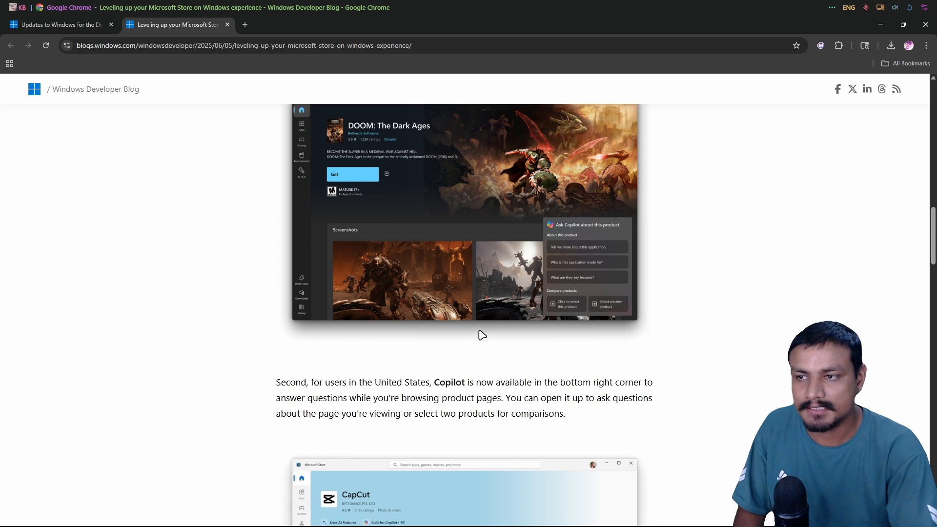
{"action": "left_click_drag", "start_coordinate": [451, 306], "coordinate": [564, 322]}
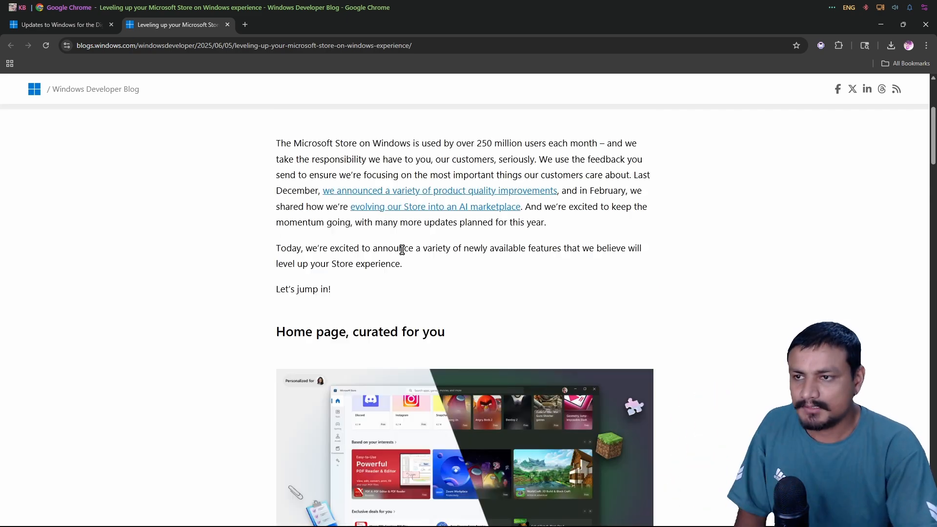
{"action": "scroll", "scroll_direction": "down", "scroll_amount": 3}
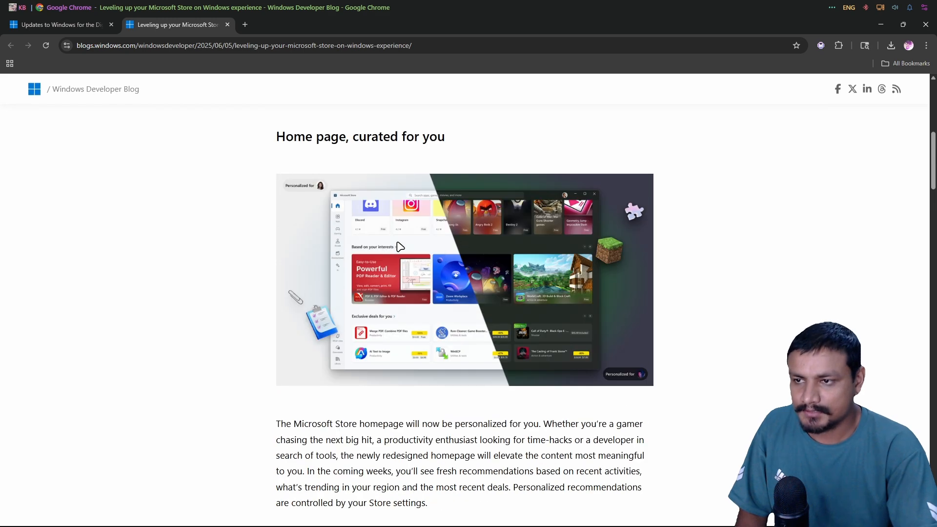
{"action": "scroll", "scroll_direction": "down", "scroll_amount": 3}
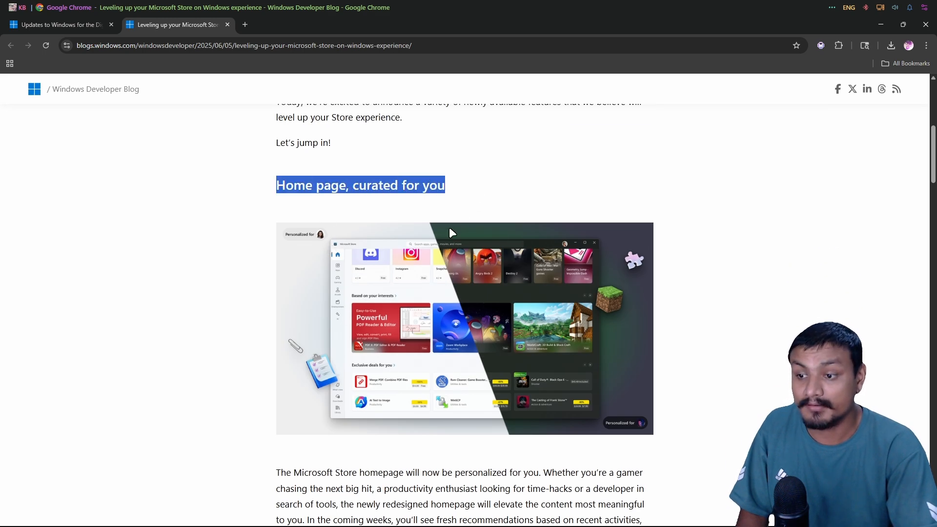
{"action": "scroll", "scroll_direction": "down", "scroll_amount": 3}
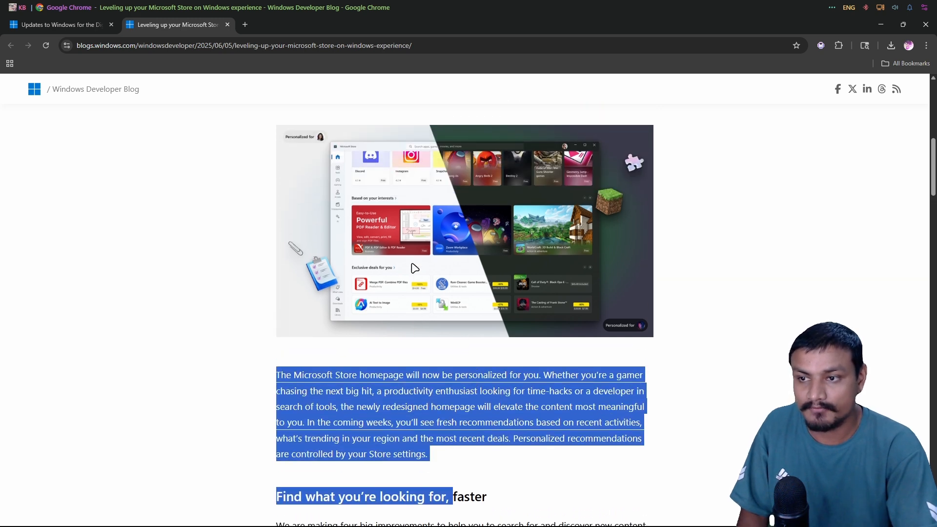
{"action": "scroll", "scroll_direction": "down", "scroll_amount": 3}
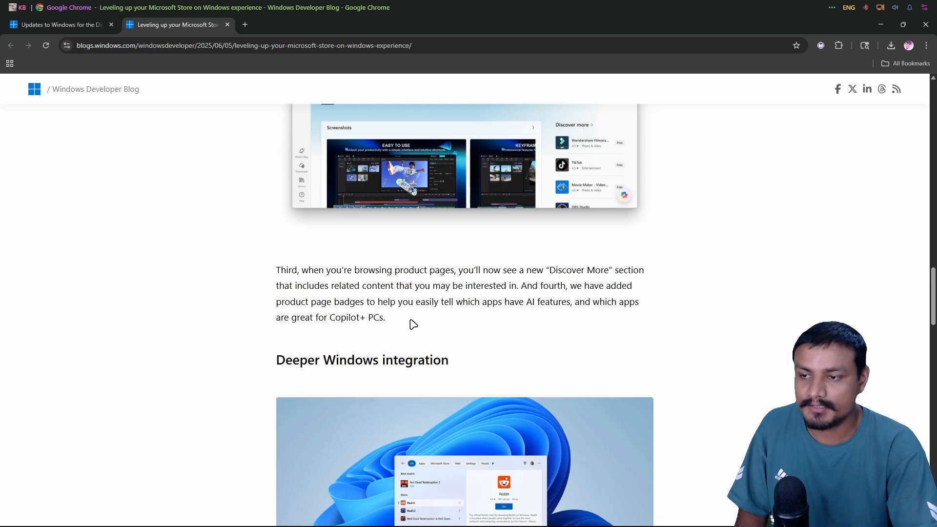
Scroll through Deeper Windows integration to the Store apps in Windows search screenshot
{"action": "scroll", "scroll_direction": "down", "scroll_amount": 3}
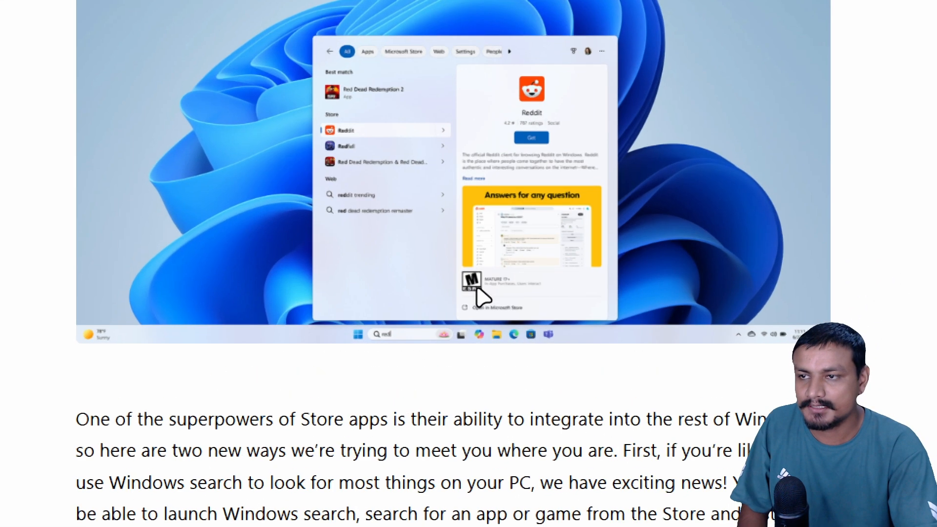
{"action": "mouse_move", "coordinate": [408, 239]}
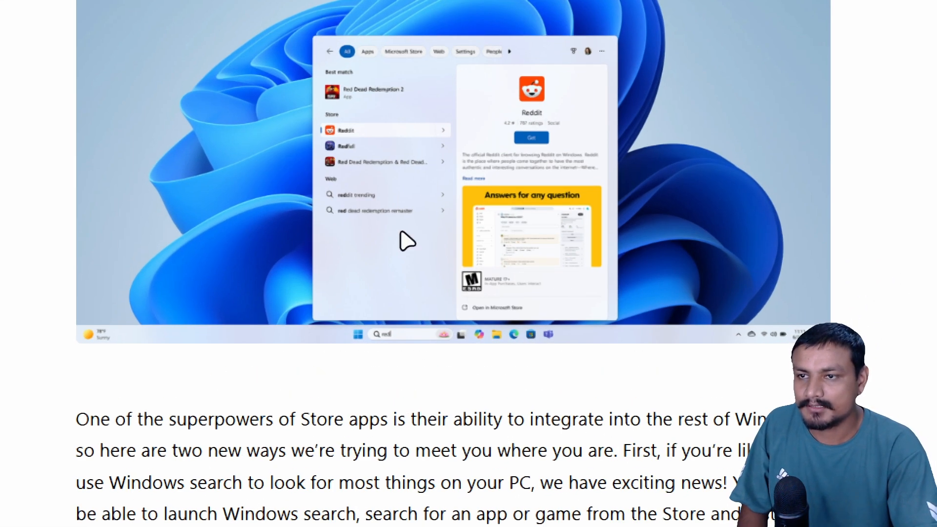
{"action": "scroll", "scroll_direction": "down", "scroll_amount": 3}
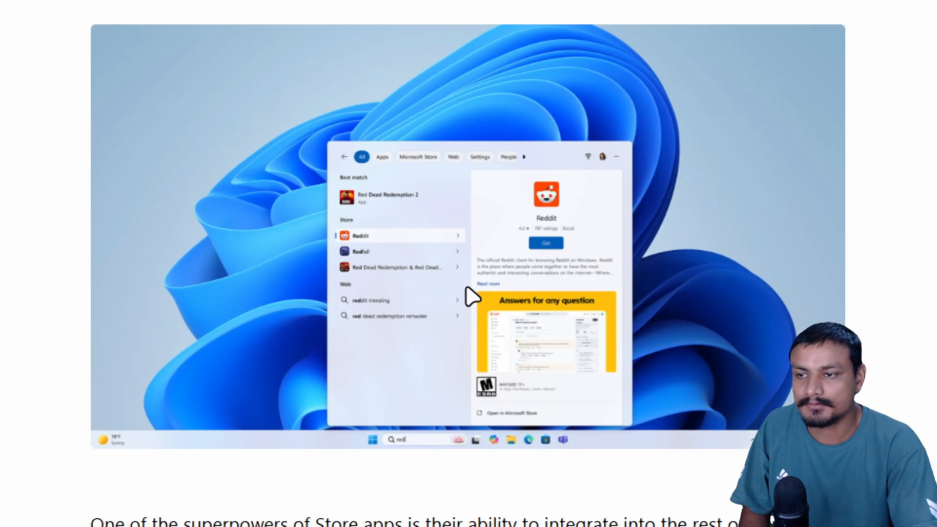
{"action": "mouse_move", "coordinate": [496, 221]}
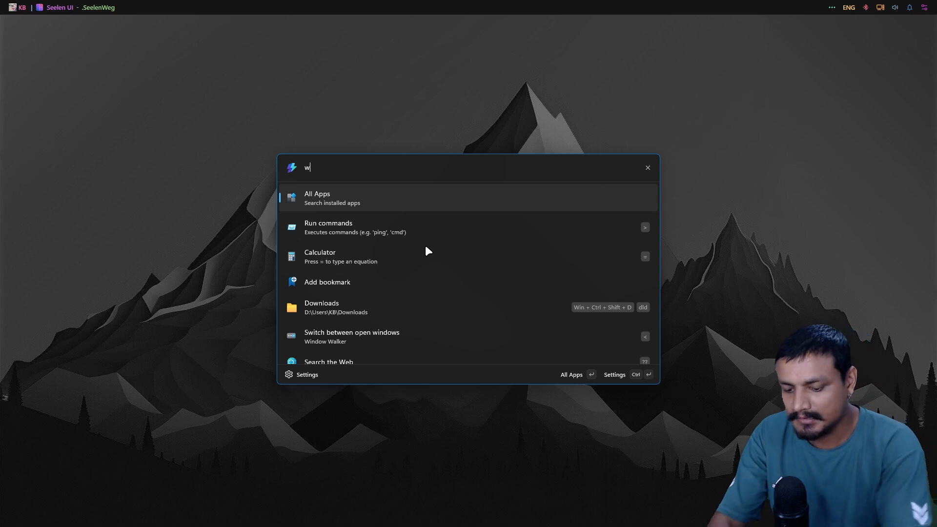
Type 'int' in Command Palette to find and launch WinToys
{"action": "type", "text": "int"}
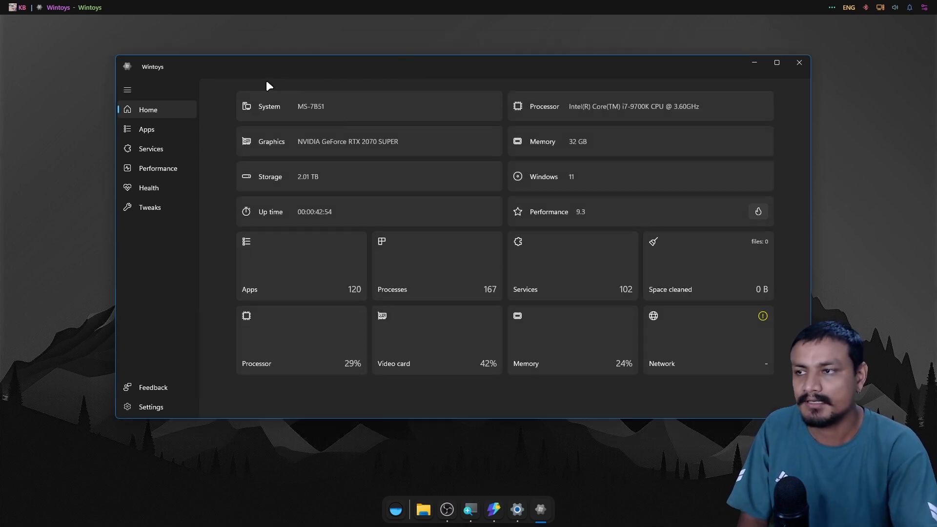
{"action": "mouse_move", "coordinate": [173, 125]}
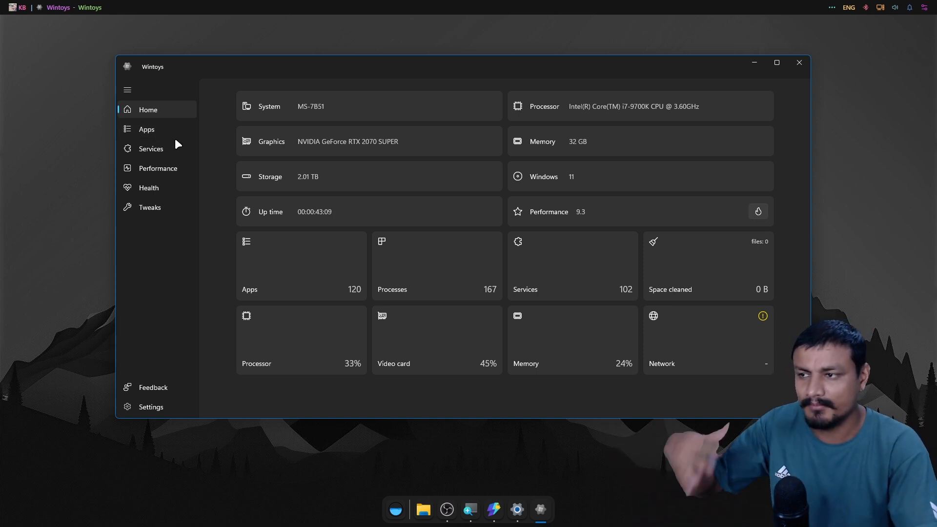
{"action": "mouse_move", "coordinate": [173, 175]}
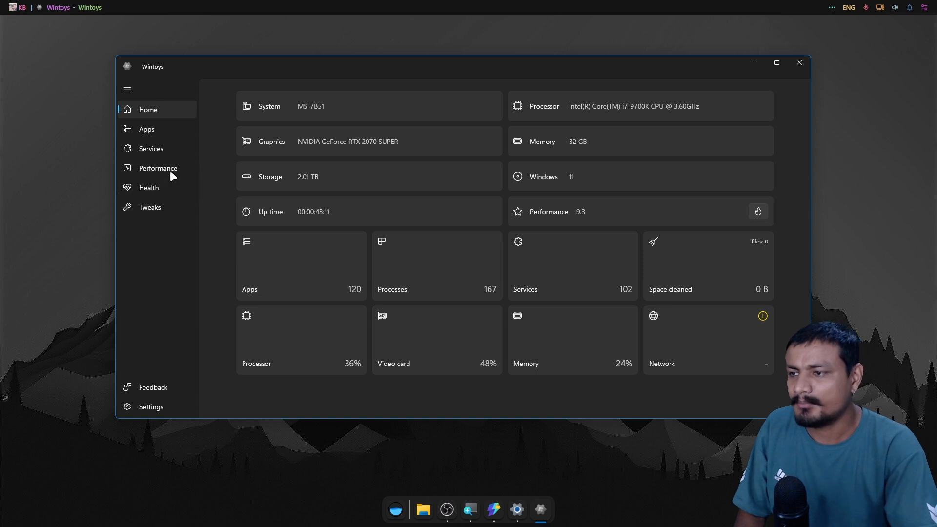
{"action": "mouse_move", "coordinate": [150, 207]}
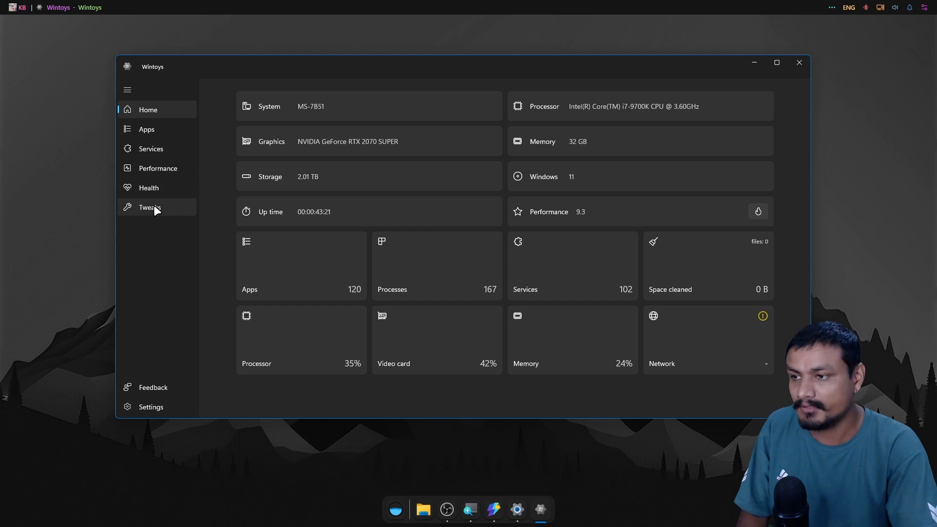
Open the Tweaks page from the WinToys sidebar
{"action": "left_click", "coordinate": [148, 207]}
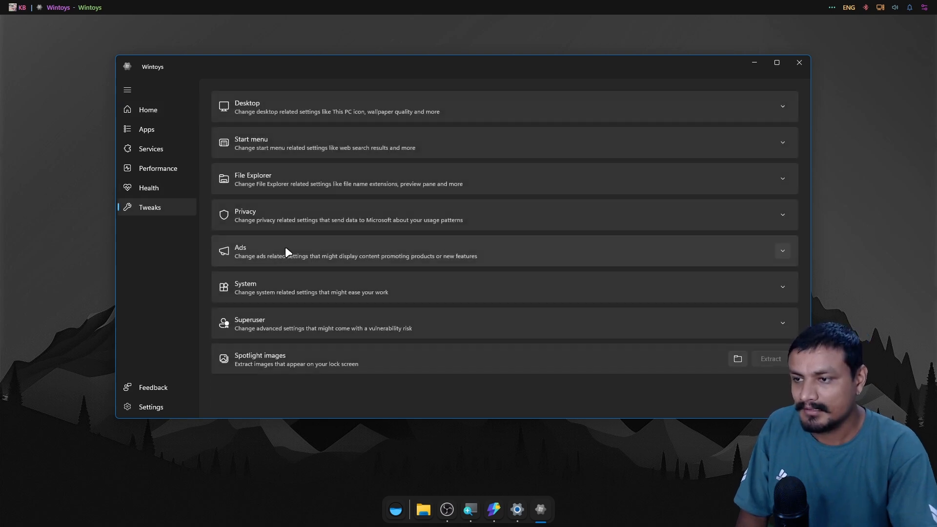
Expand WinToys' System tweaks group to reveal the Digital Markets Act option
{"action": "left_click", "coordinate": [503, 287]}
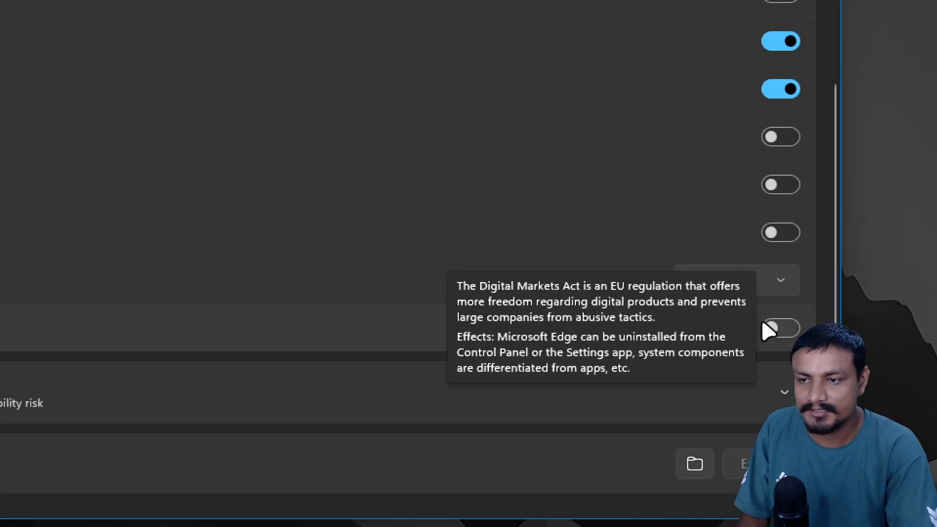
{"action": "mouse_move", "coordinate": [776, 334]}
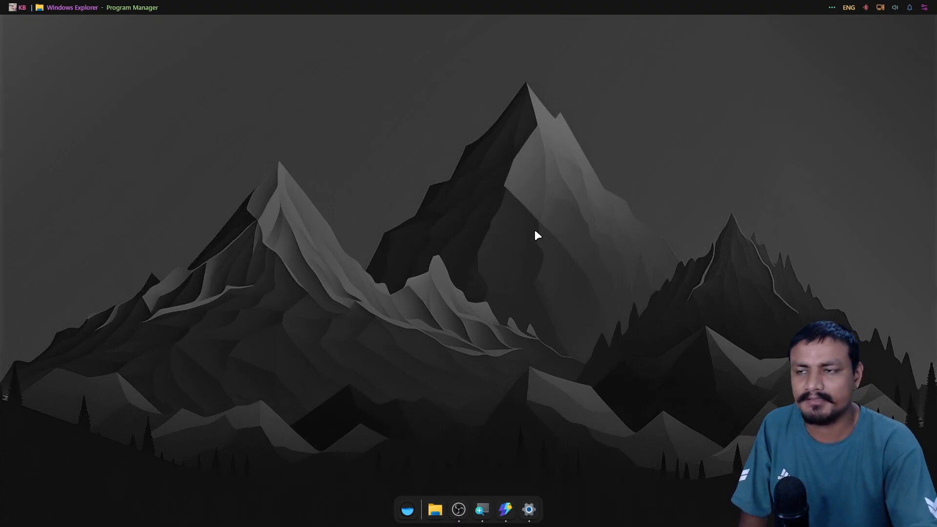
{"action": "mouse_move", "coordinate": [503, 231]}
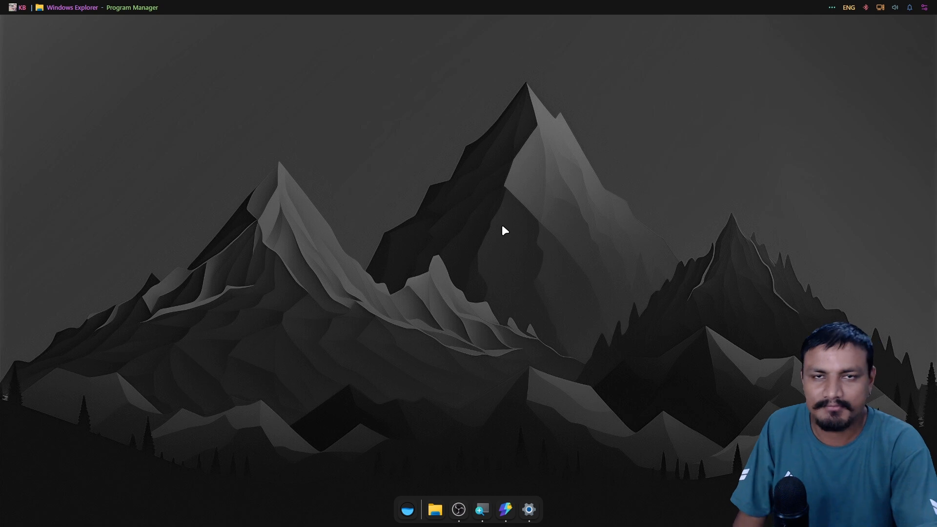
{"action": "mouse_move", "coordinate": [556, 297]}
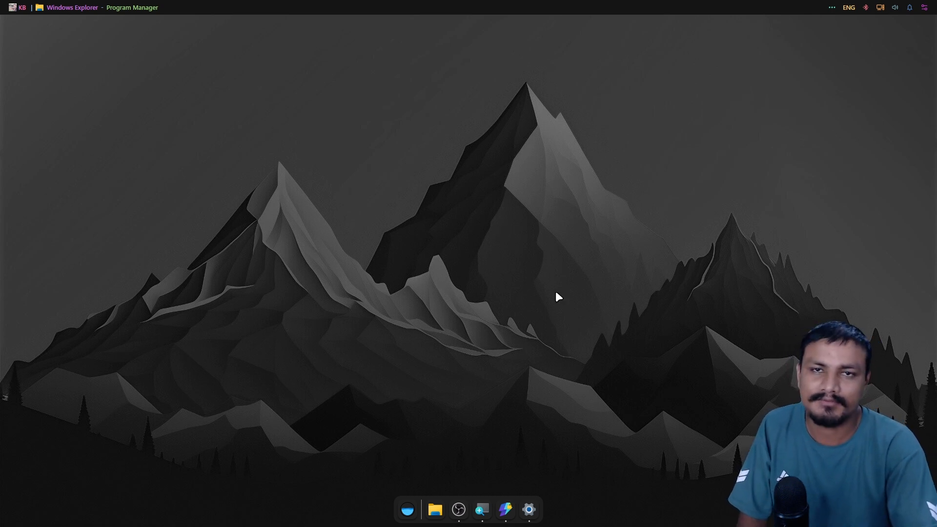
{"action": "mouse_move", "coordinate": [572, 303]}
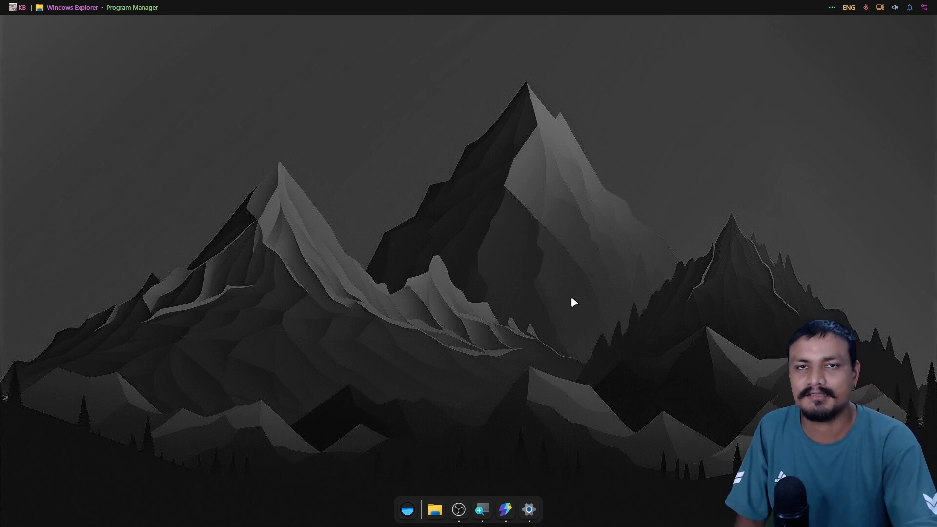